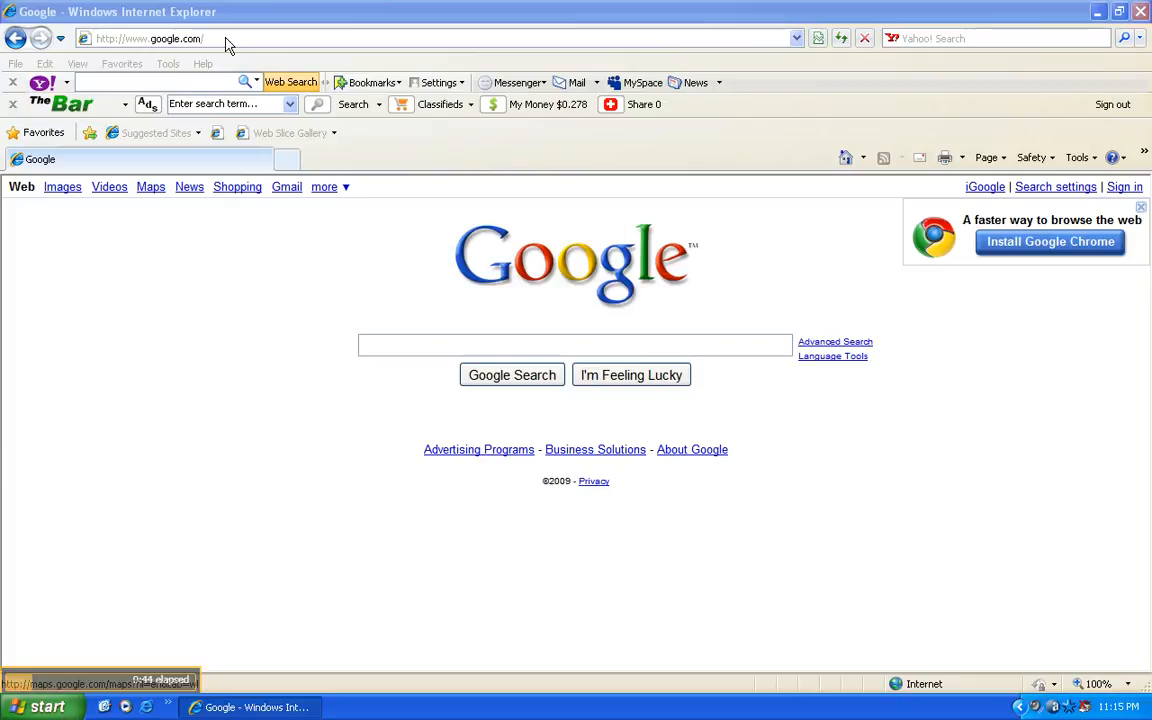
Enter livestrong.com in the address bar to load the LIVESTRONG.COM homepage
{"action": "left_click", "coordinate": [150, 40]}
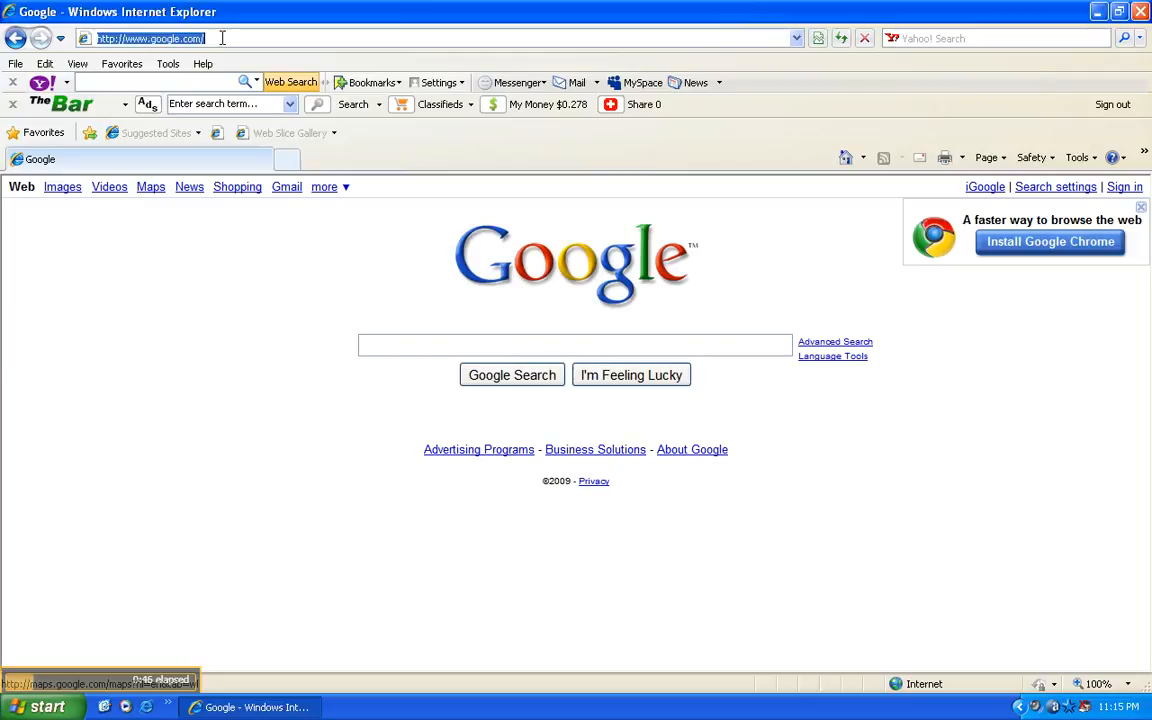
{"action": "type", "text": "livestron"}
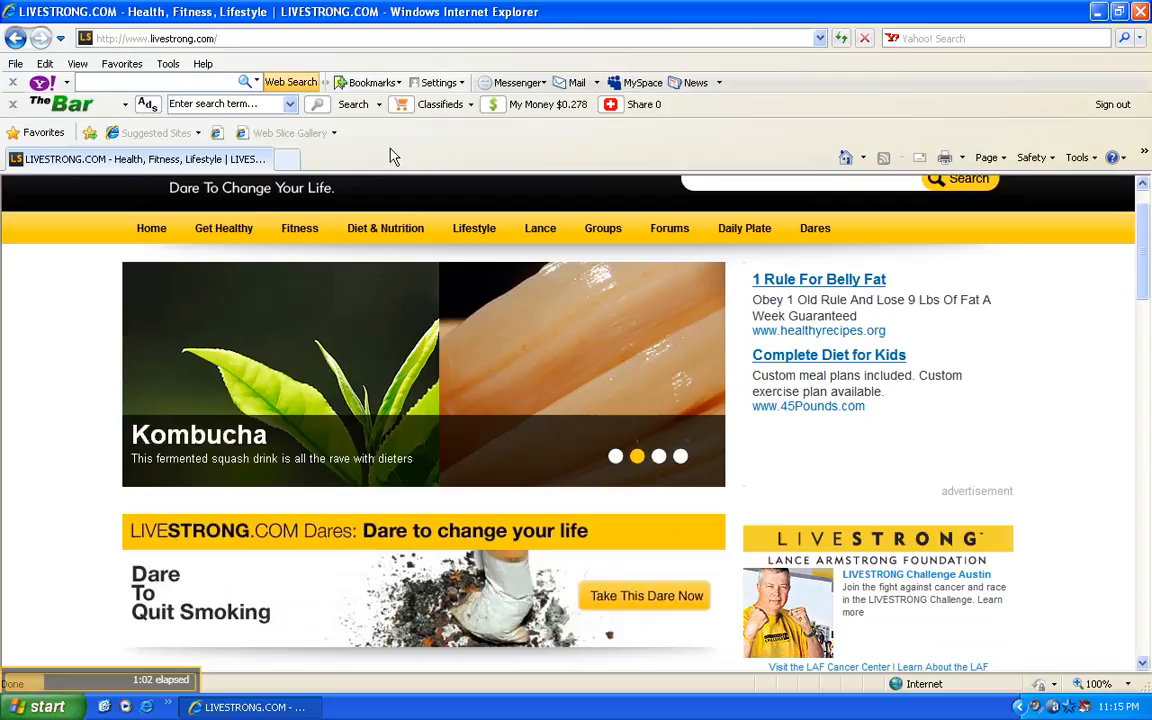
{"action": "left_click", "coordinate": [224, 228]}
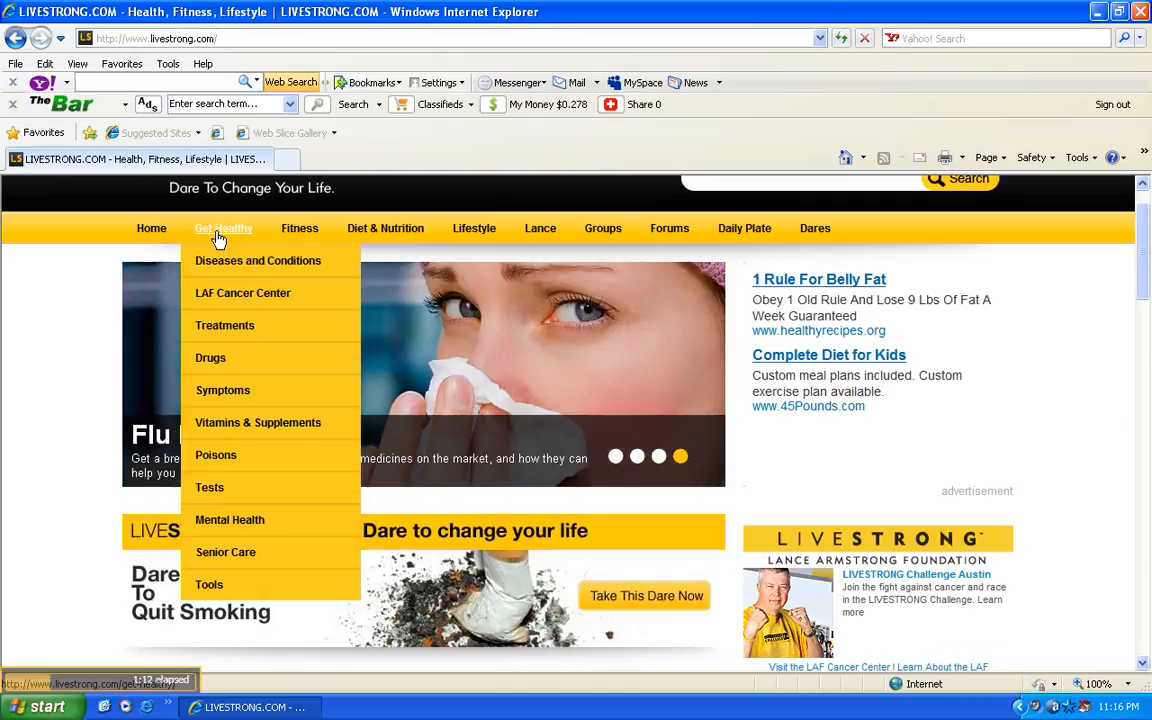
{"action": "mouse_move", "coordinate": [264, 238]}
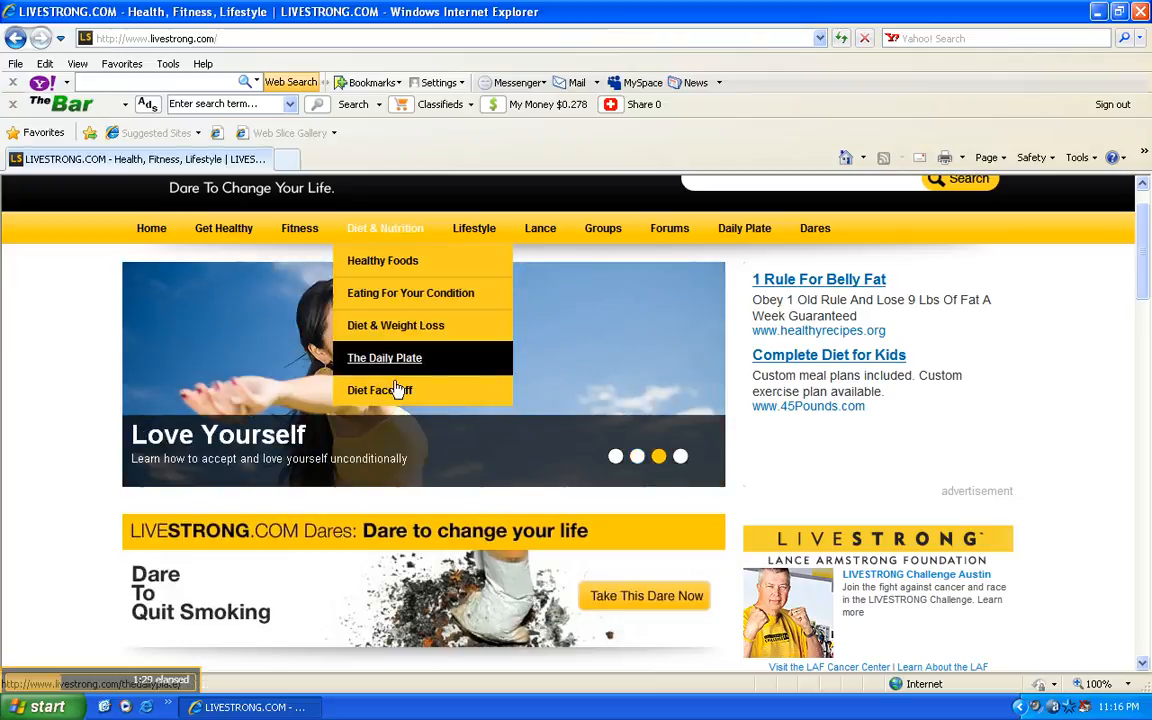
{"action": "mouse_move", "coordinate": [474, 228]}
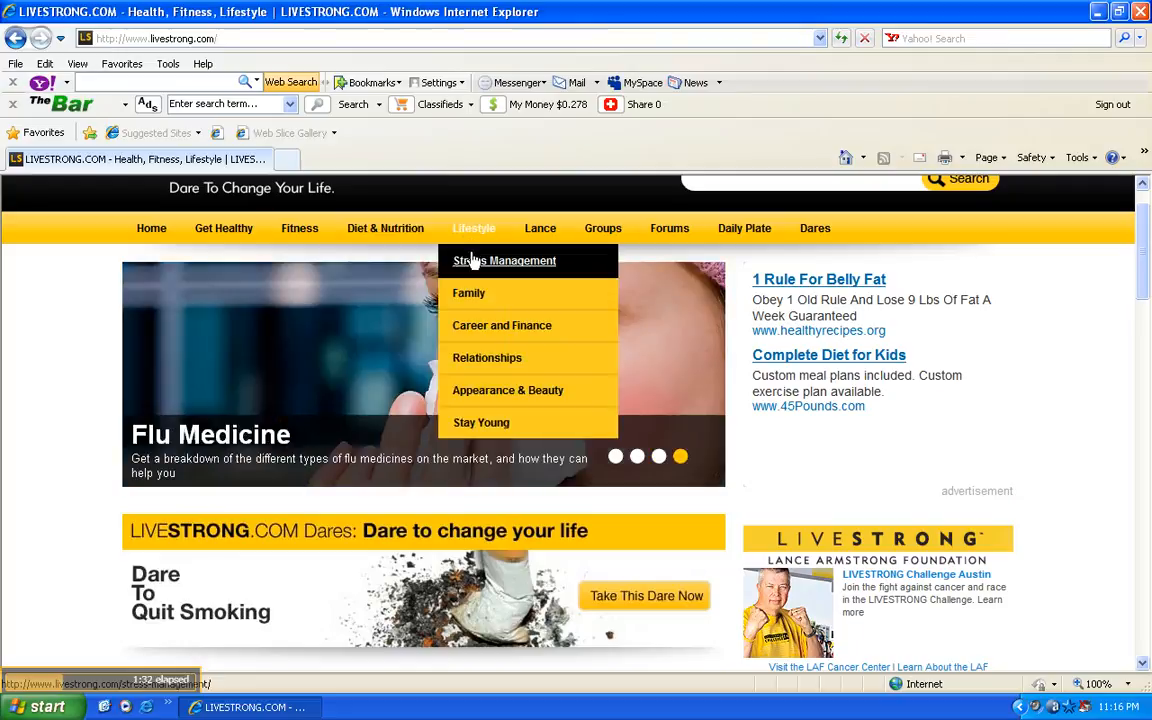
{"action": "mouse_move", "coordinate": [492, 300]}
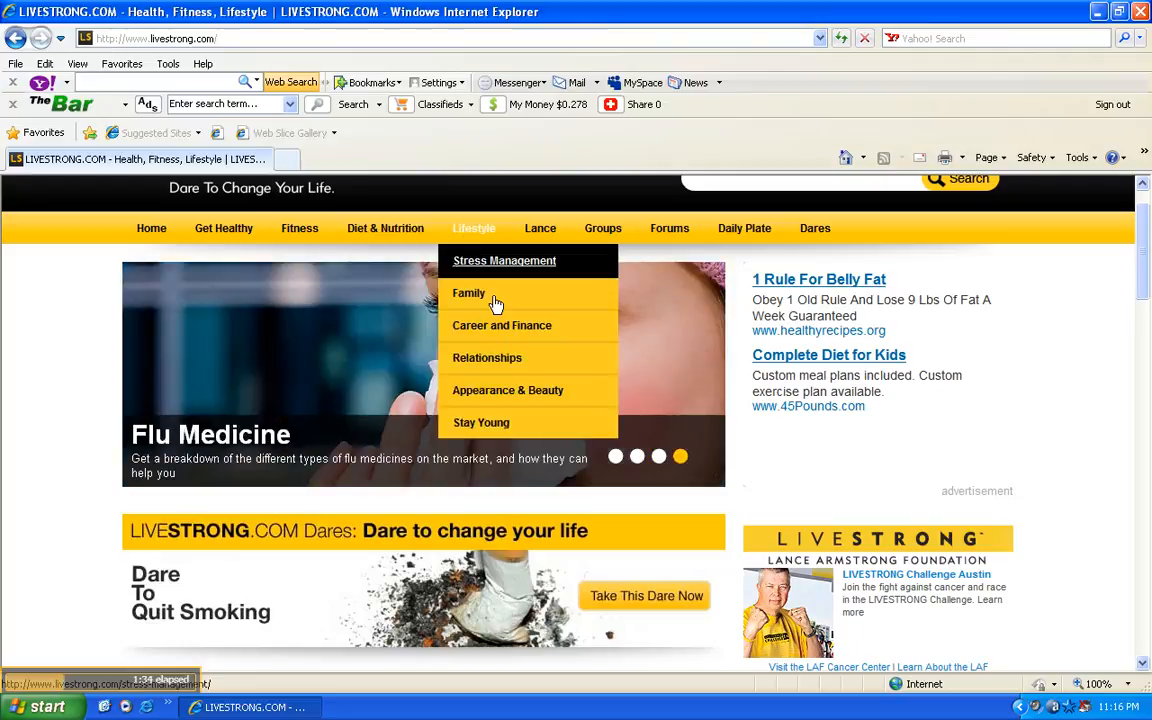
{"action": "mouse_move", "coordinate": [504, 332]}
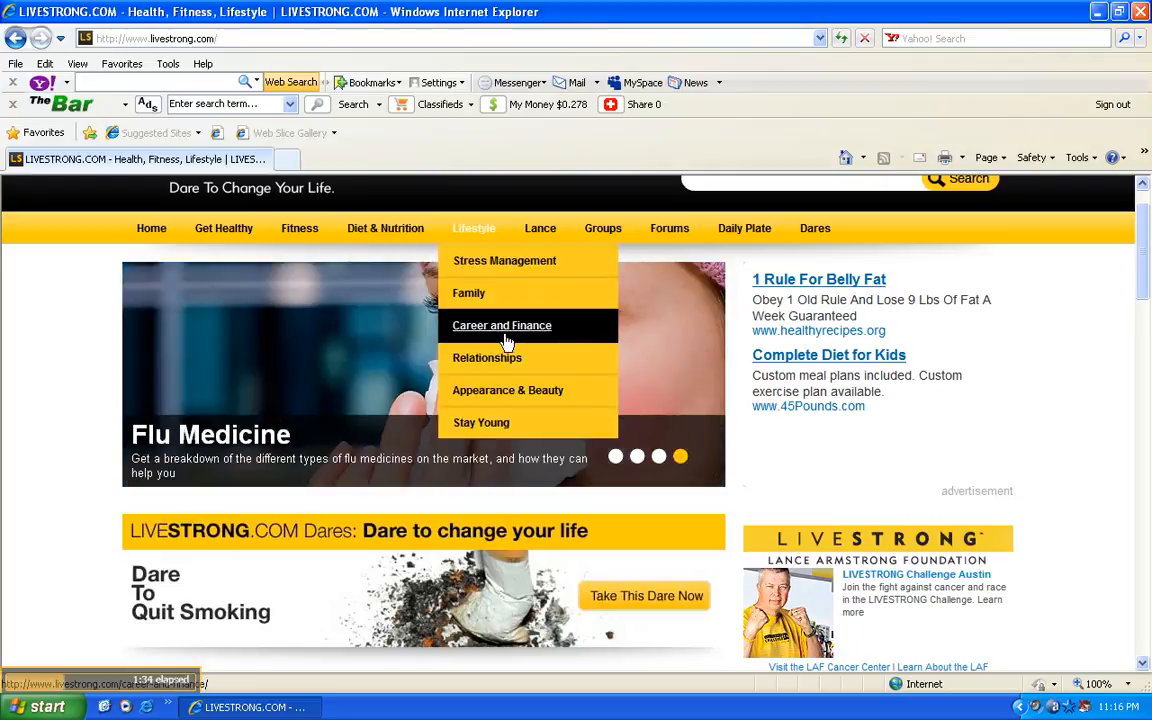
{"action": "mouse_move", "coordinate": [540, 228]}
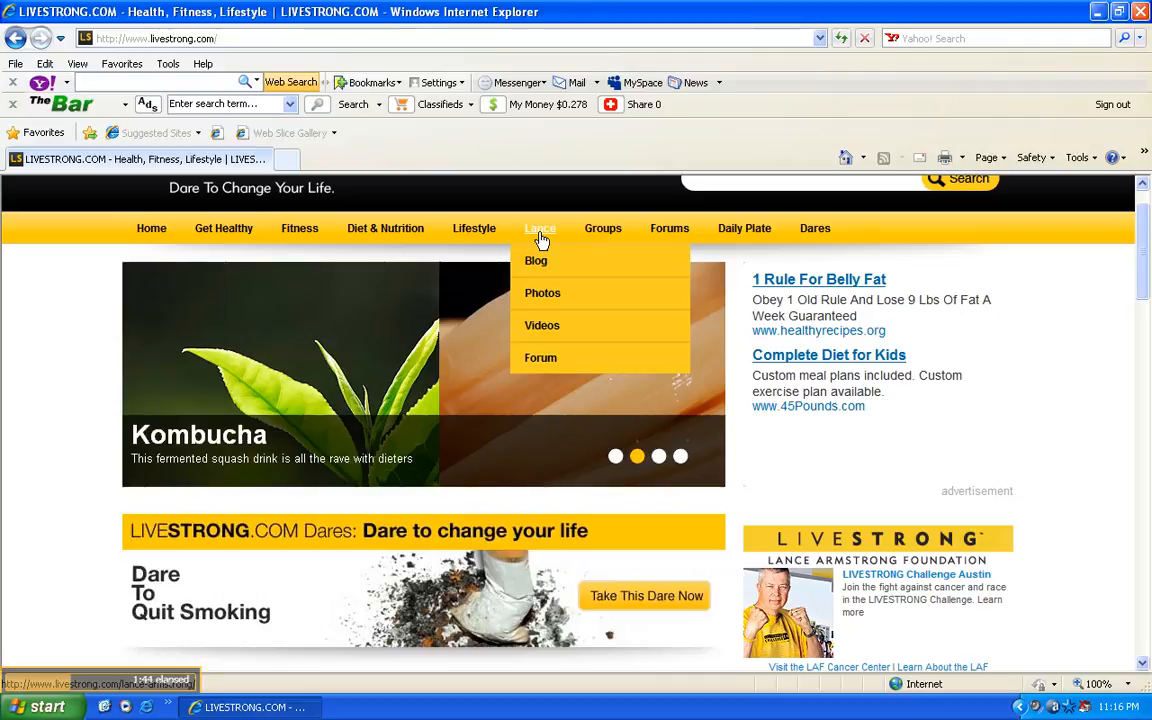
{"action": "mouse_move", "coordinate": [544, 328]}
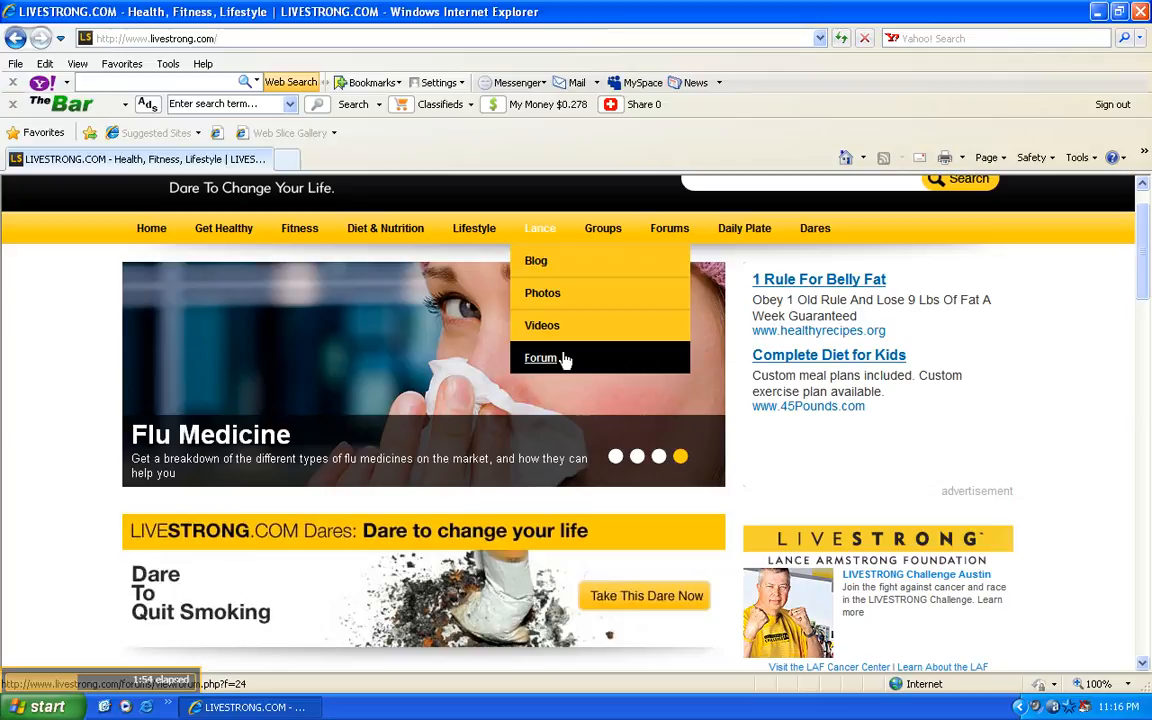
{"action": "mouse_move", "coordinate": [604, 228]}
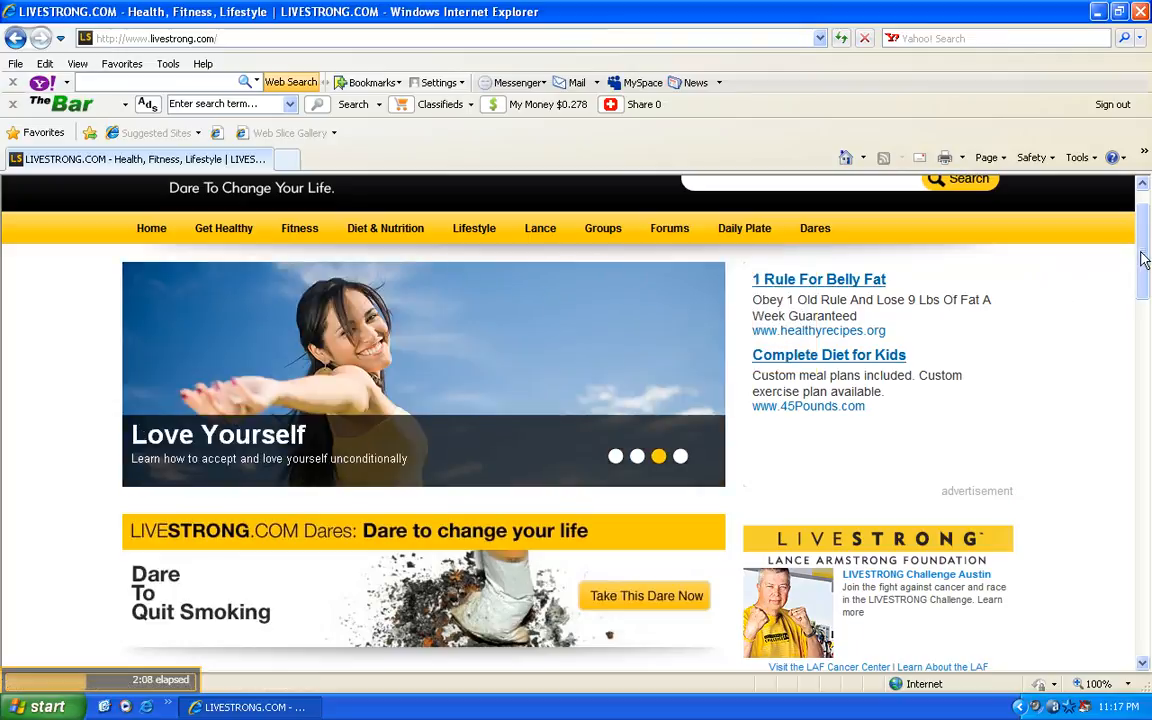
Scroll the homepage down to the Popular Videos and LIVESTRONG Health sections
{"action": "scroll", "scroll_direction": "down", "scroll_amount": 3}
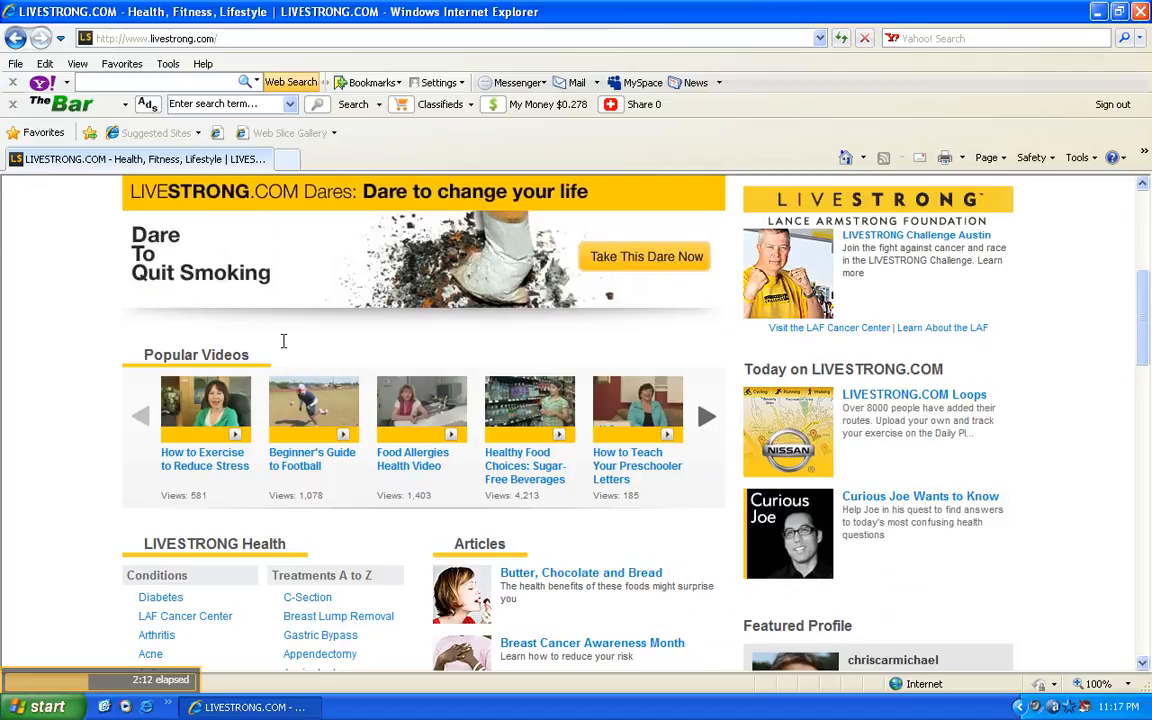
{"action": "mouse_move", "coordinate": [188, 468]}
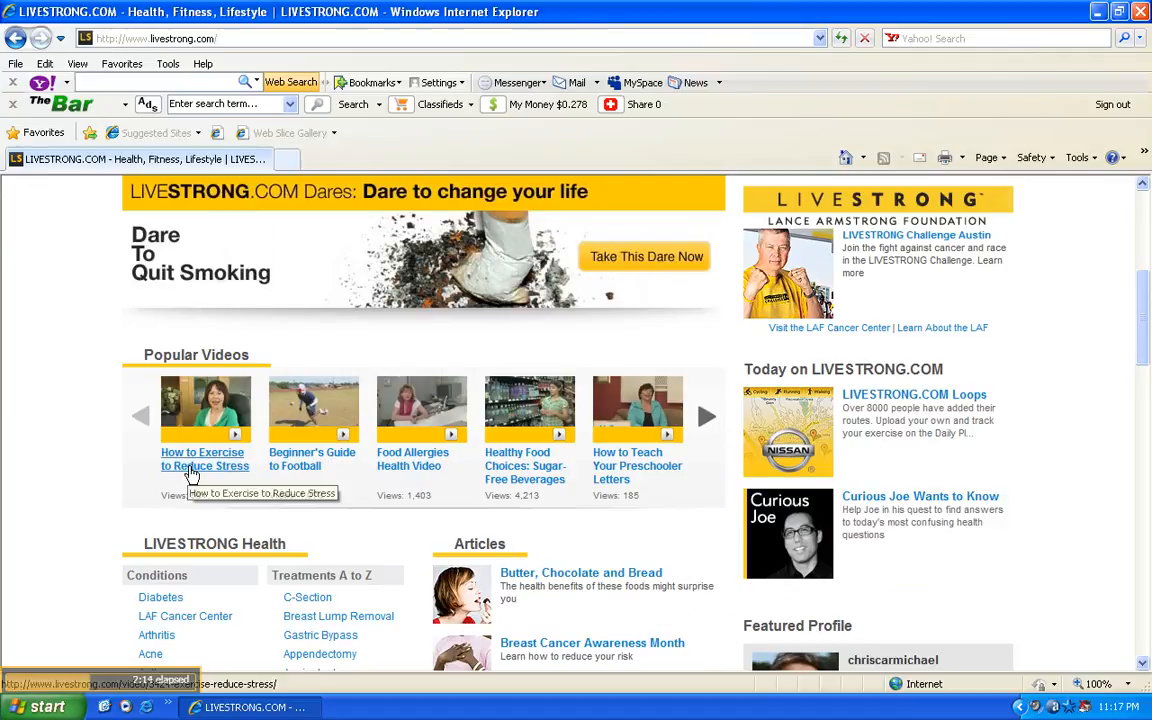
{"action": "mouse_move", "coordinate": [188, 472]}
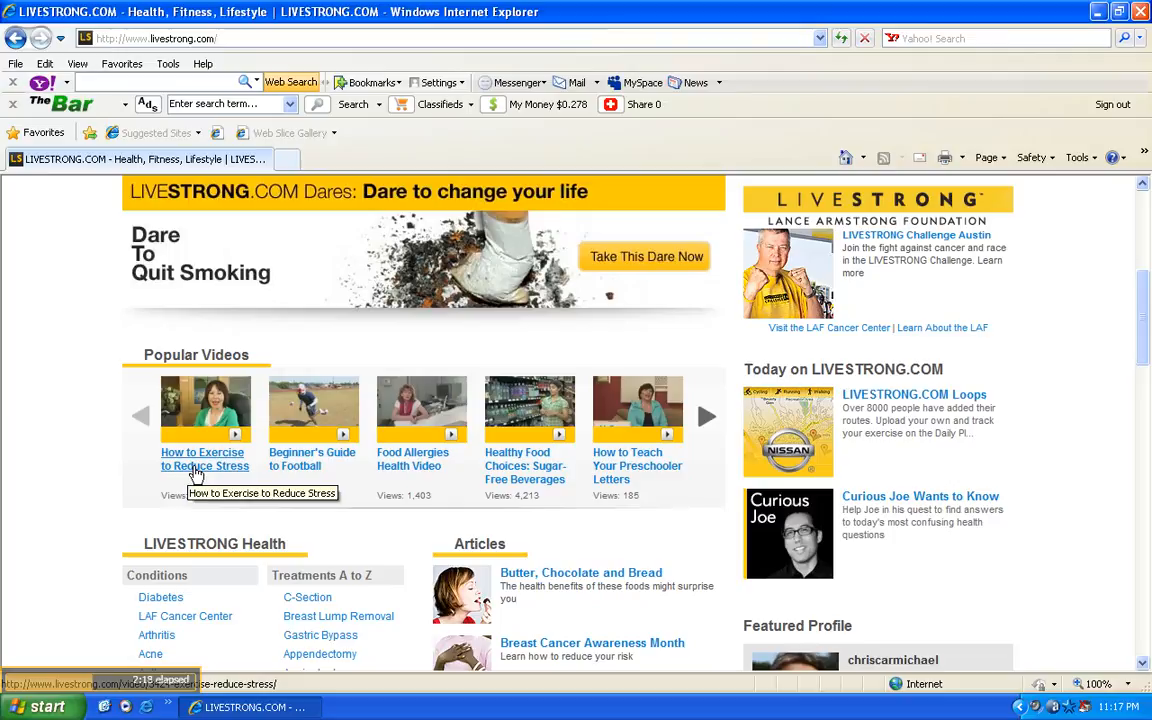
{"action": "mouse_move", "coordinate": [382, 472]}
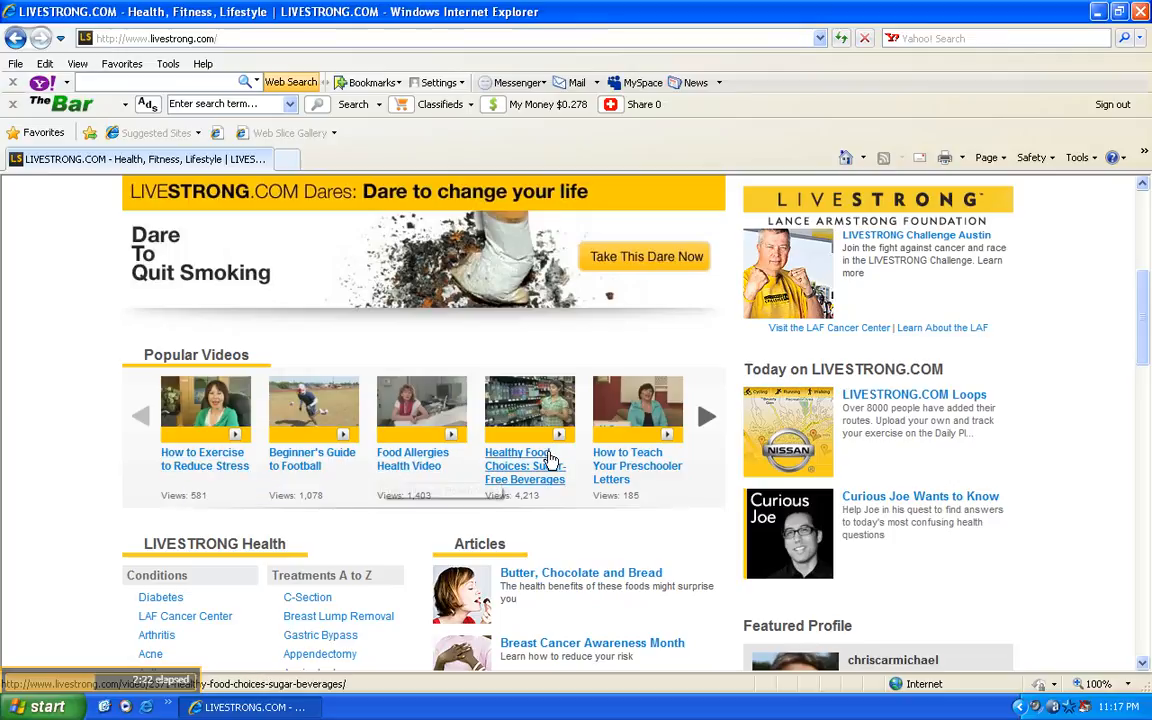
{"action": "mouse_move", "coordinate": [512, 488]}
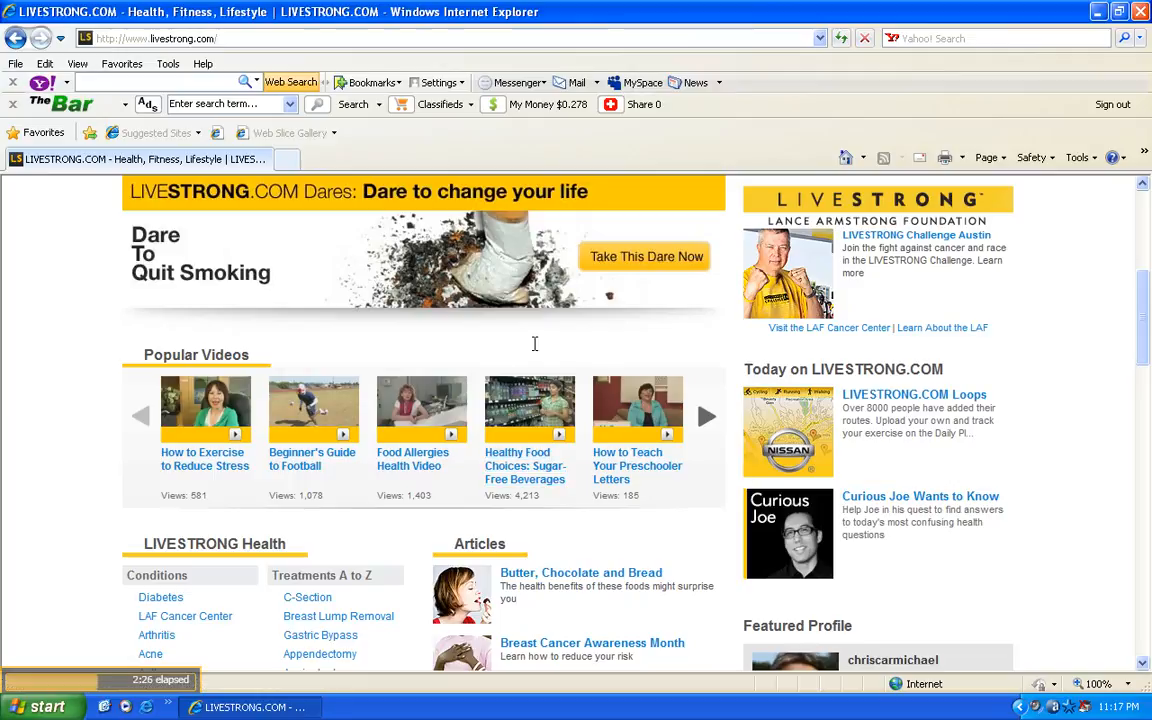
{"action": "mouse_move", "coordinate": [656, 466]}
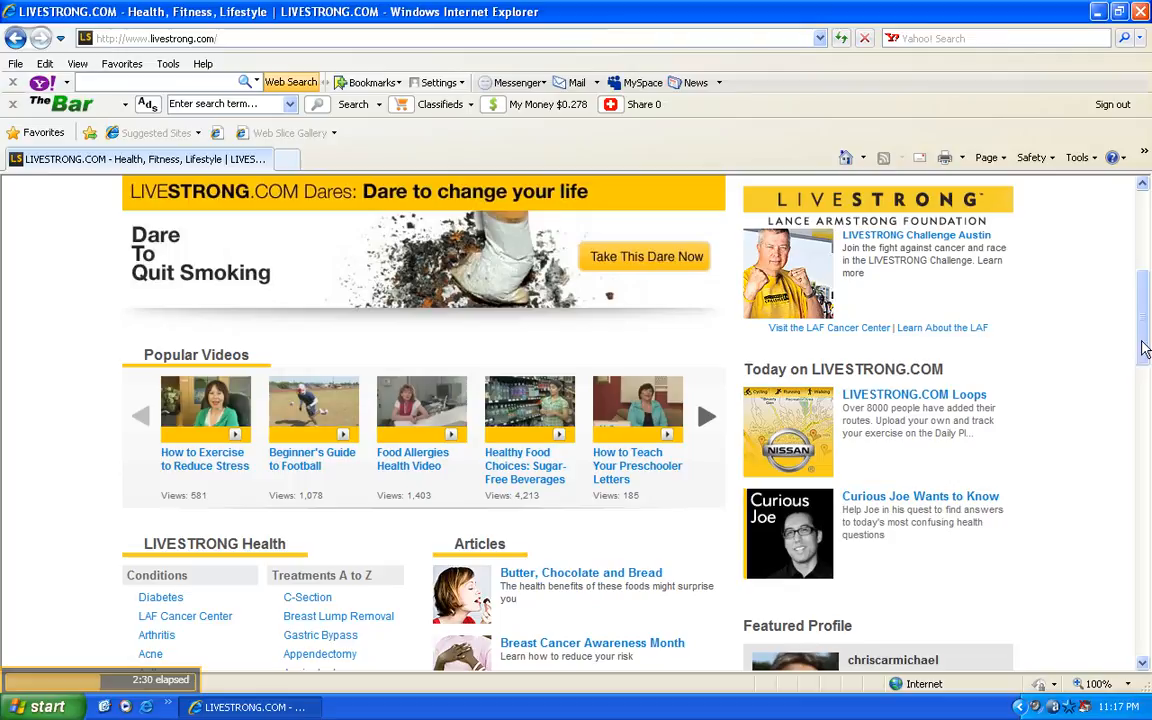
{"action": "scroll", "scroll_direction": "down", "scroll_amount": 3}
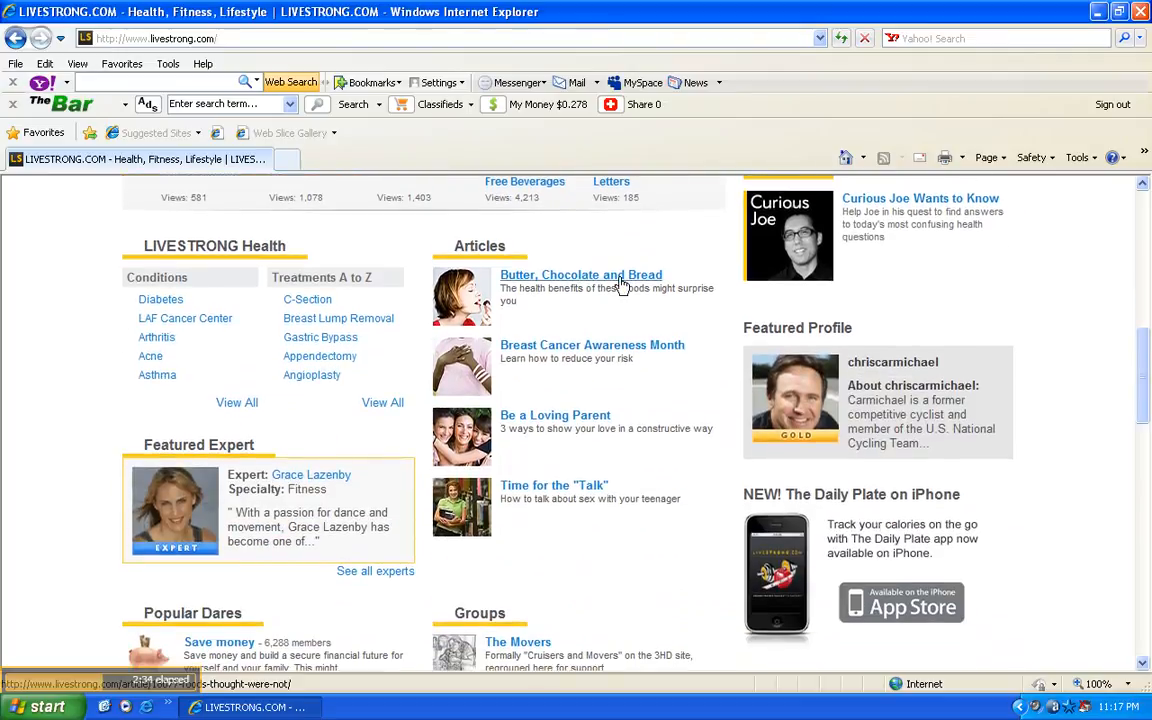
{"action": "mouse_move", "coordinate": [532, 400]}
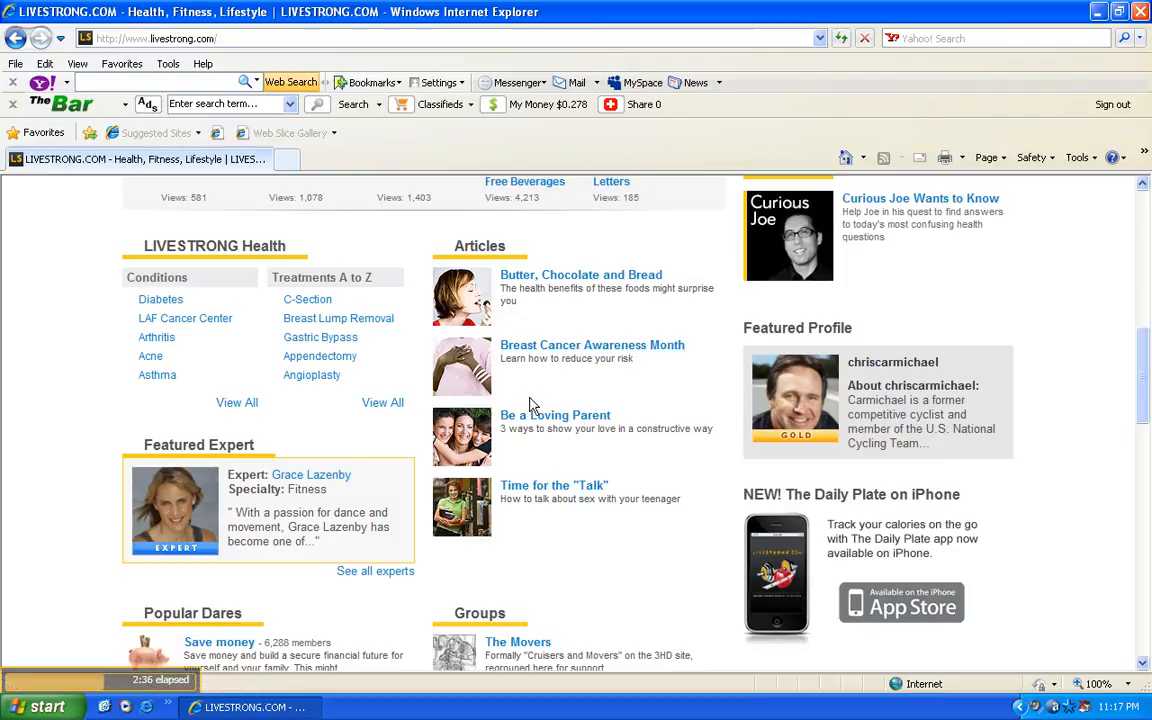
{"action": "mouse_move", "coordinate": [584, 270]}
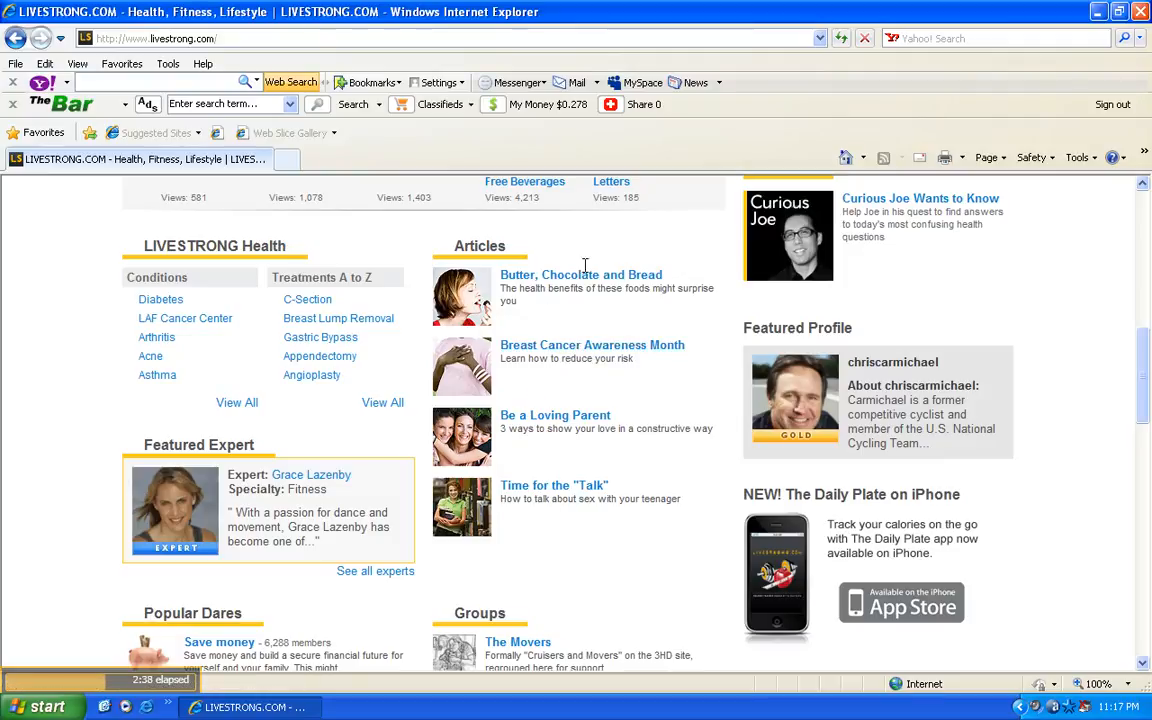
{"action": "mouse_move", "coordinate": [176, 502]}
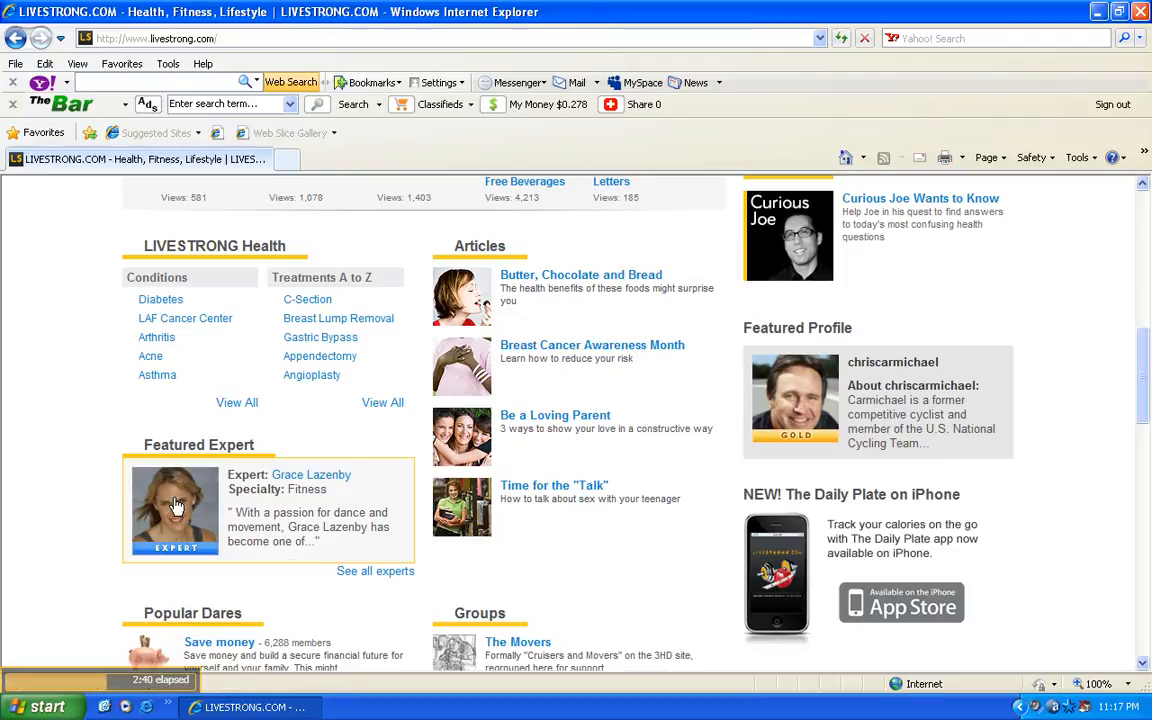
{"action": "mouse_move", "coordinate": [280, 476]}
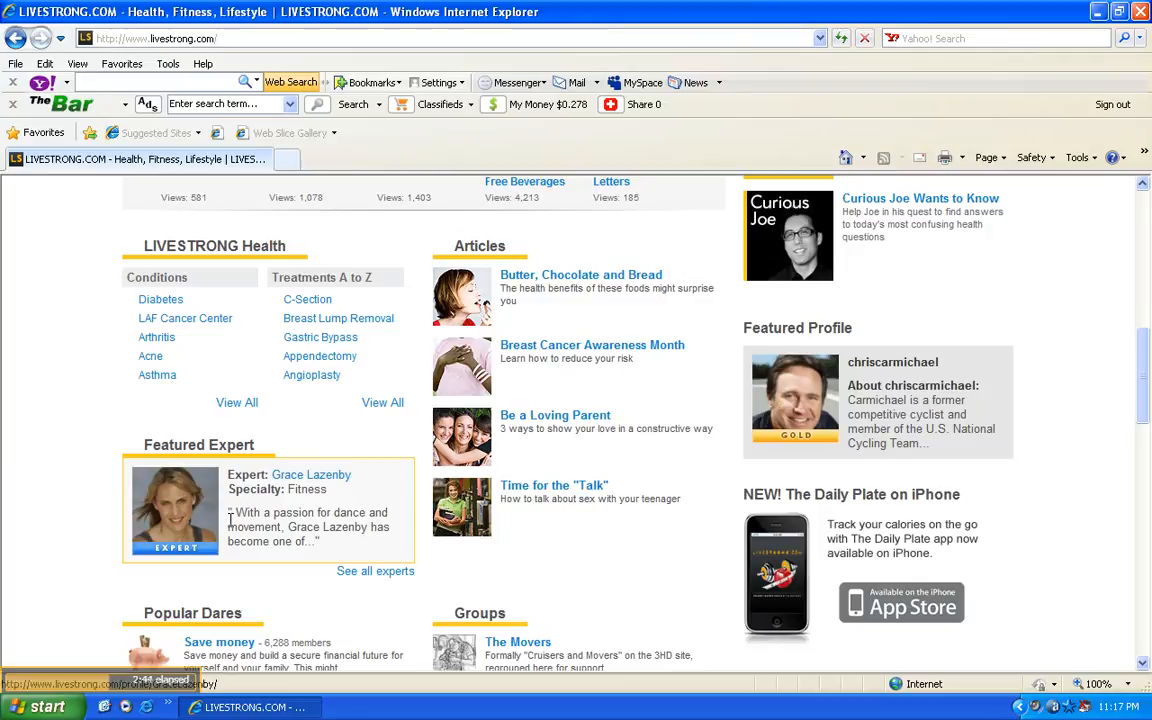
{"action": "mouse_move", "coordinate": [176, 528]}
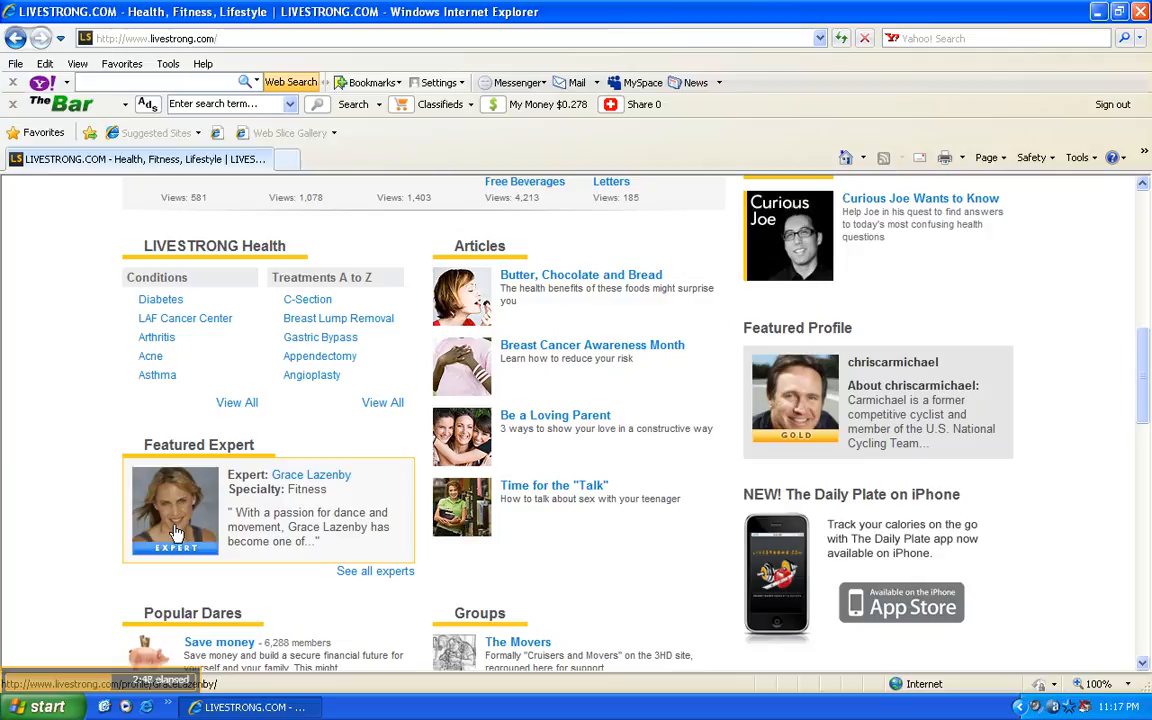
{"action": "mouse_move", "coordinate": [352, 492]}
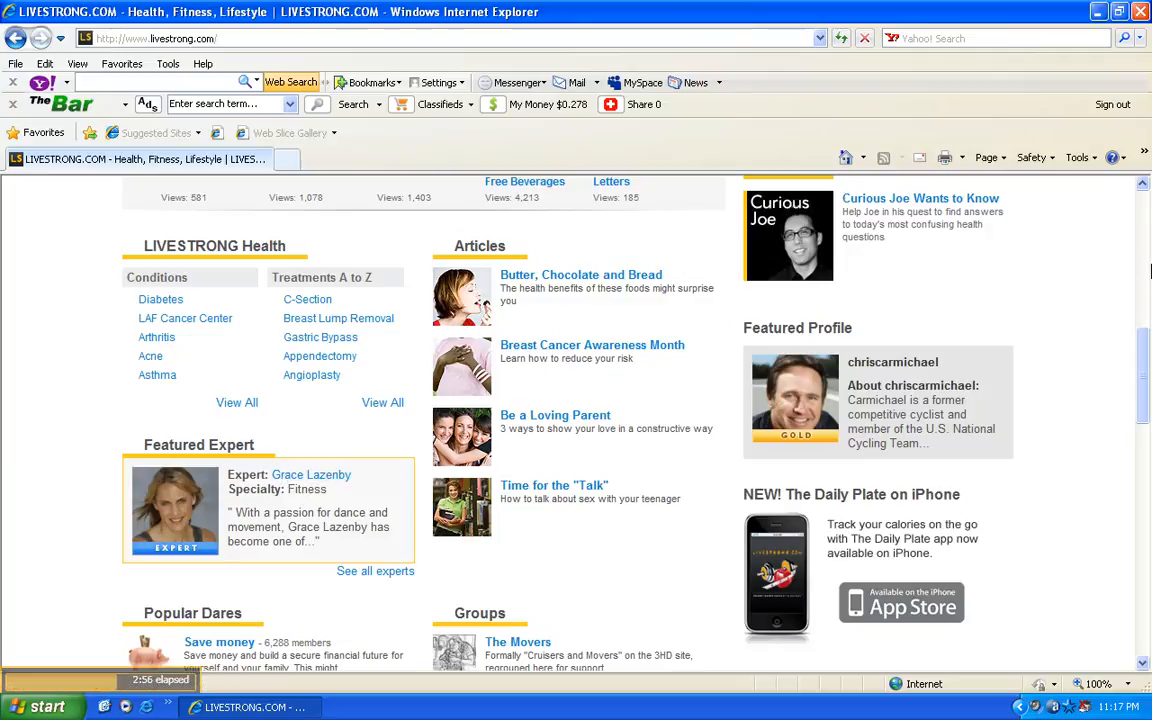
Scroll down past Articles and Featured Expert to Popular Dares and Groups
{"action": "scroll", "scroll_direction": "down", "scroll_amount": 3}
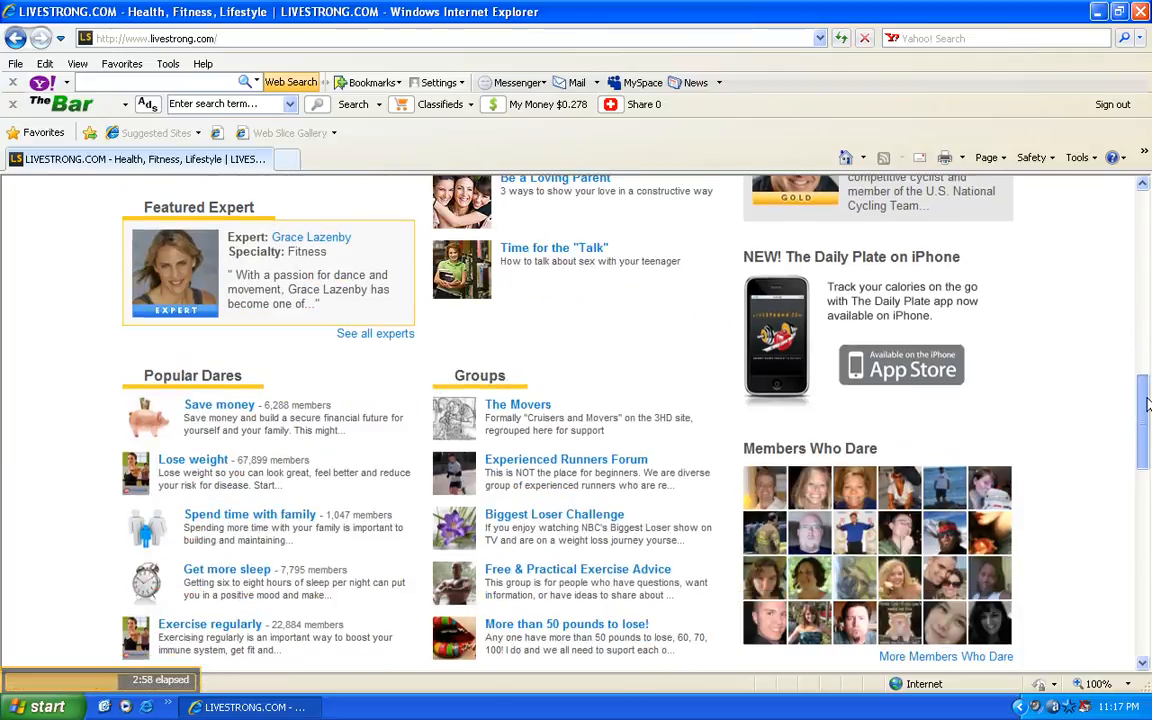
Scroll down through the Tools section, then back up to the top of the homepage
{"action": "scroll", "scroll_direction": "down", "scroll_amount": 3}
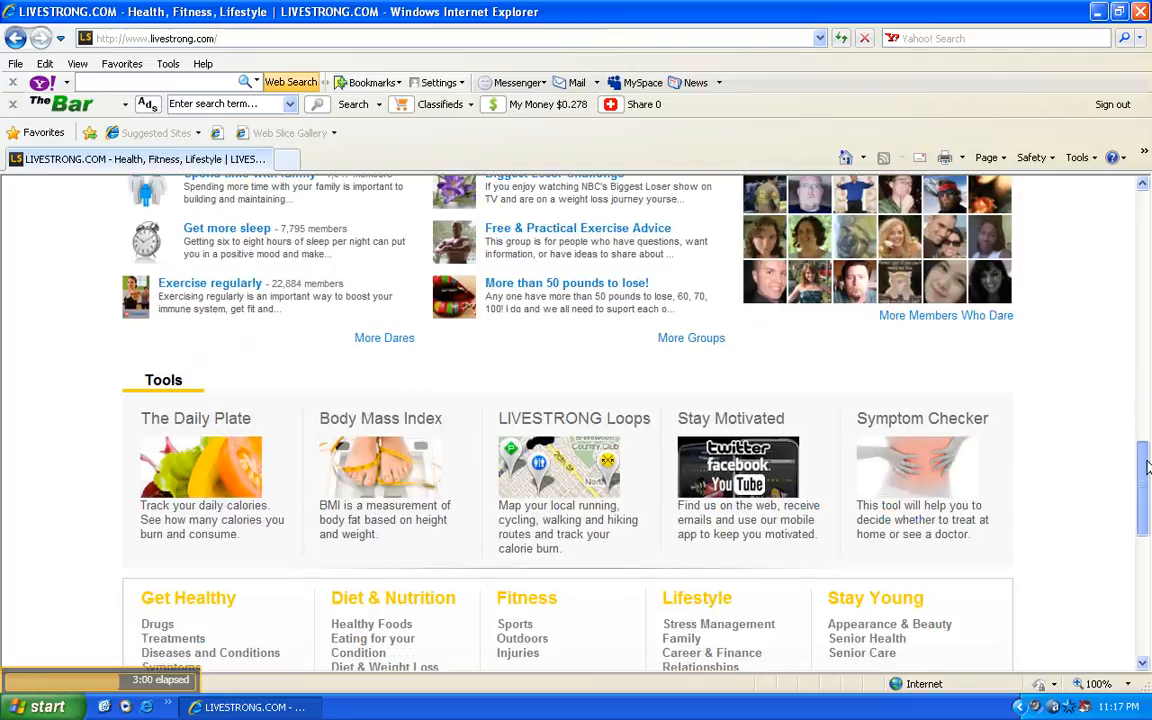
{"action": "scroll", "scroll_direction": "down", "scroll_amount": 3}
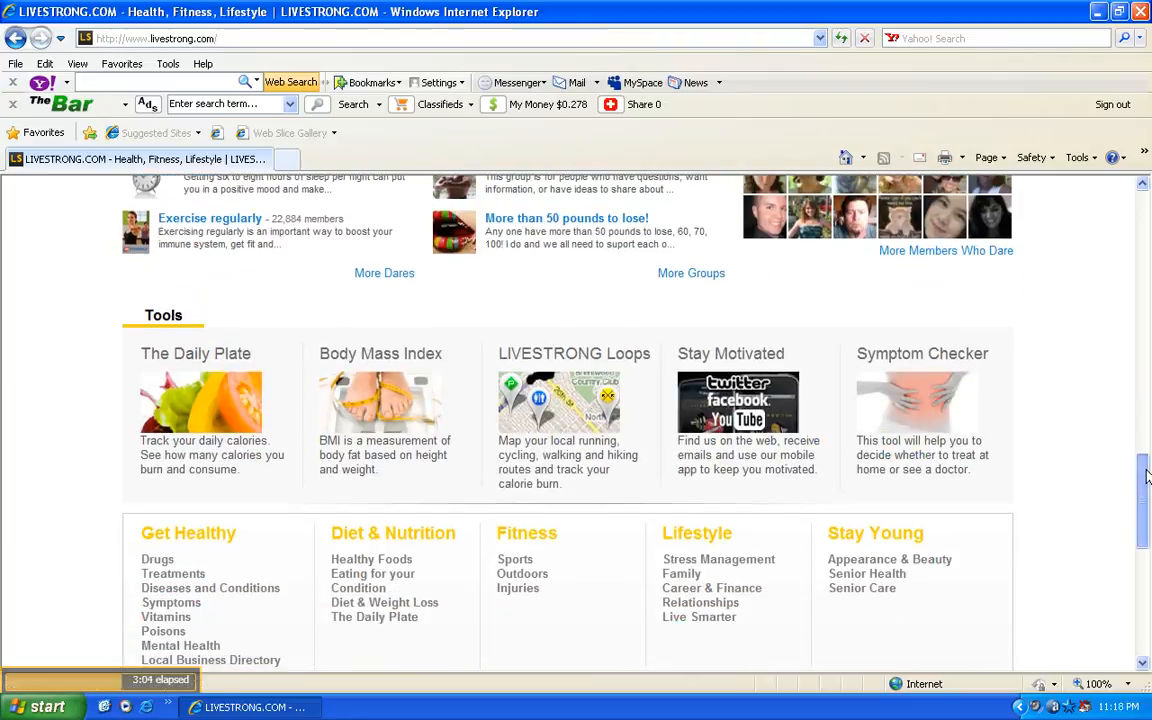
{"action": "scroll", "scroll_direction": "down", "scroll_amount": 3}
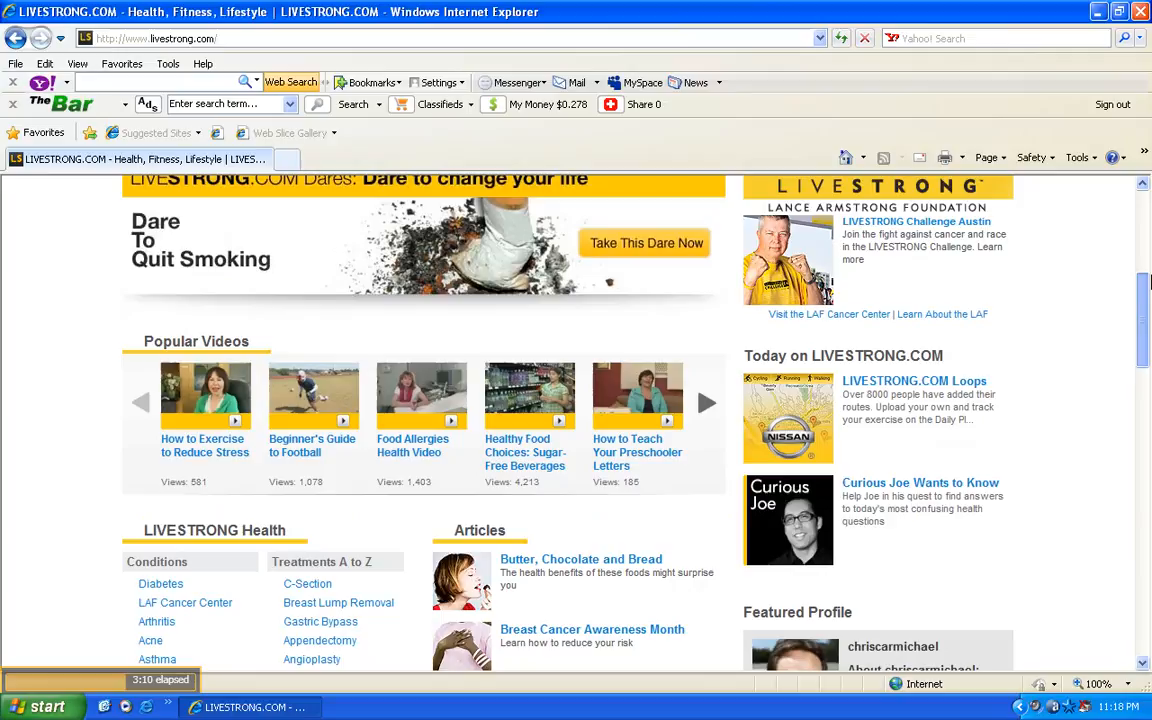
{"action": "scroll", "scroll_direction": "up", "scroll_amount": 3}
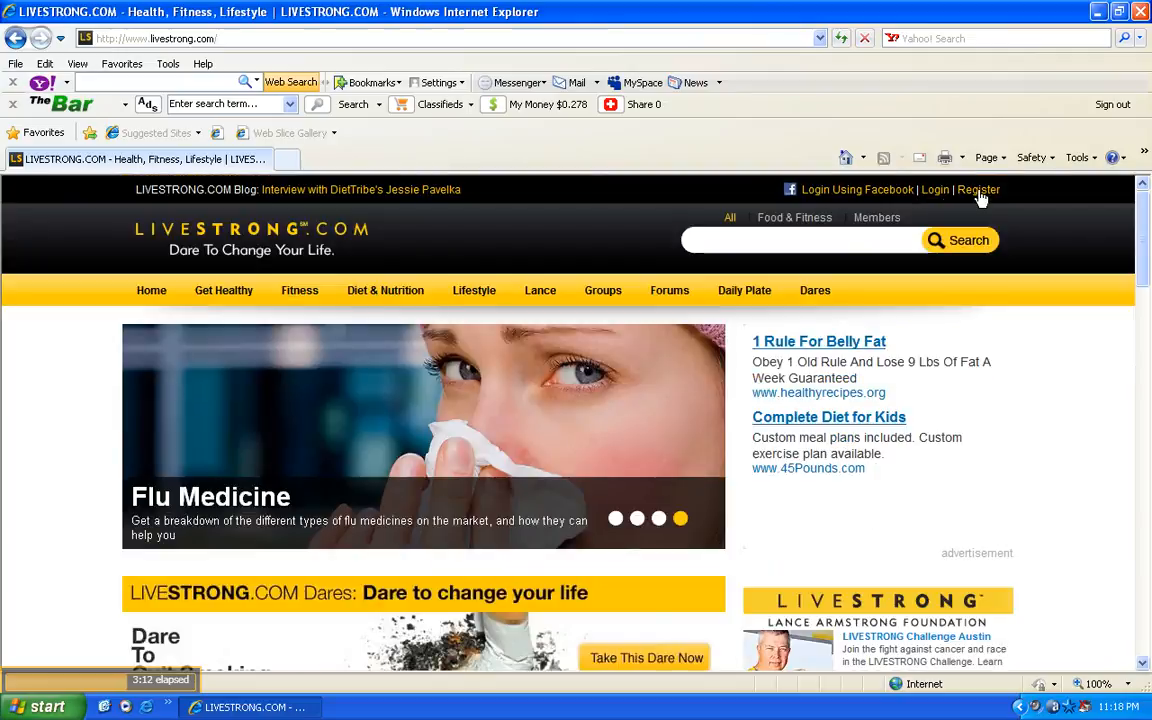
{"action": "mouse_move", "coordinate": [996, 218]}
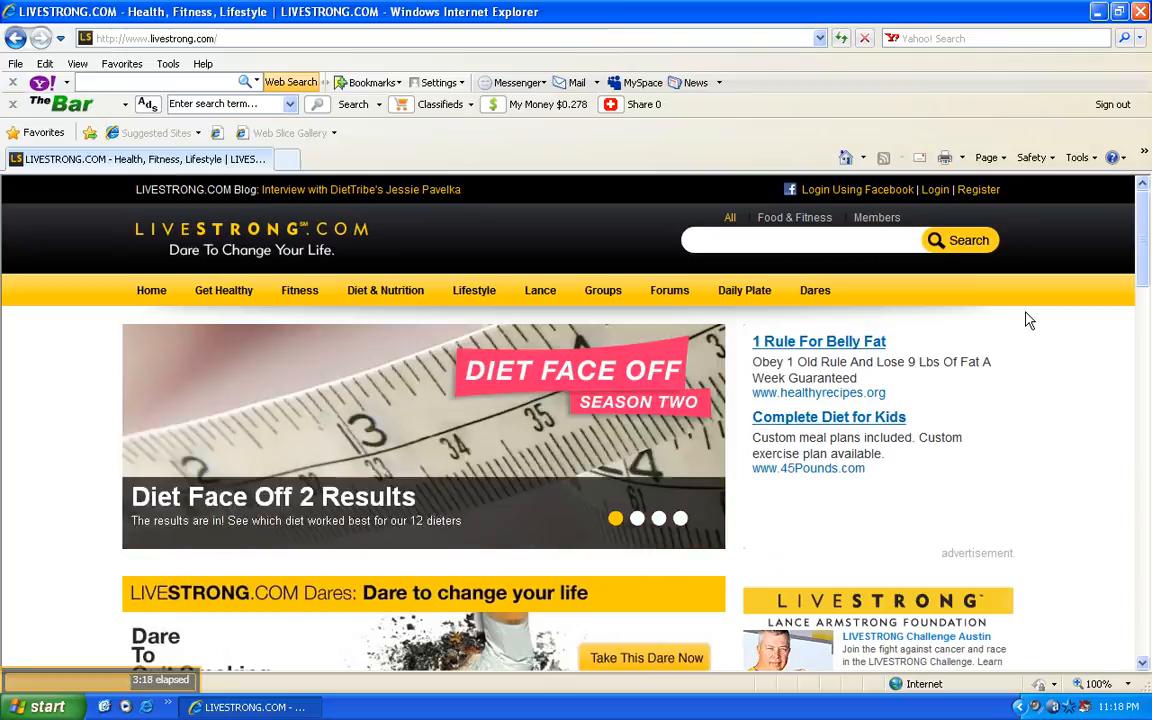
Show the Forums dropdown listing unanswered posts, active topics, new posts and your posts
{"action": "left_click", "coordinate": [668, 290]}
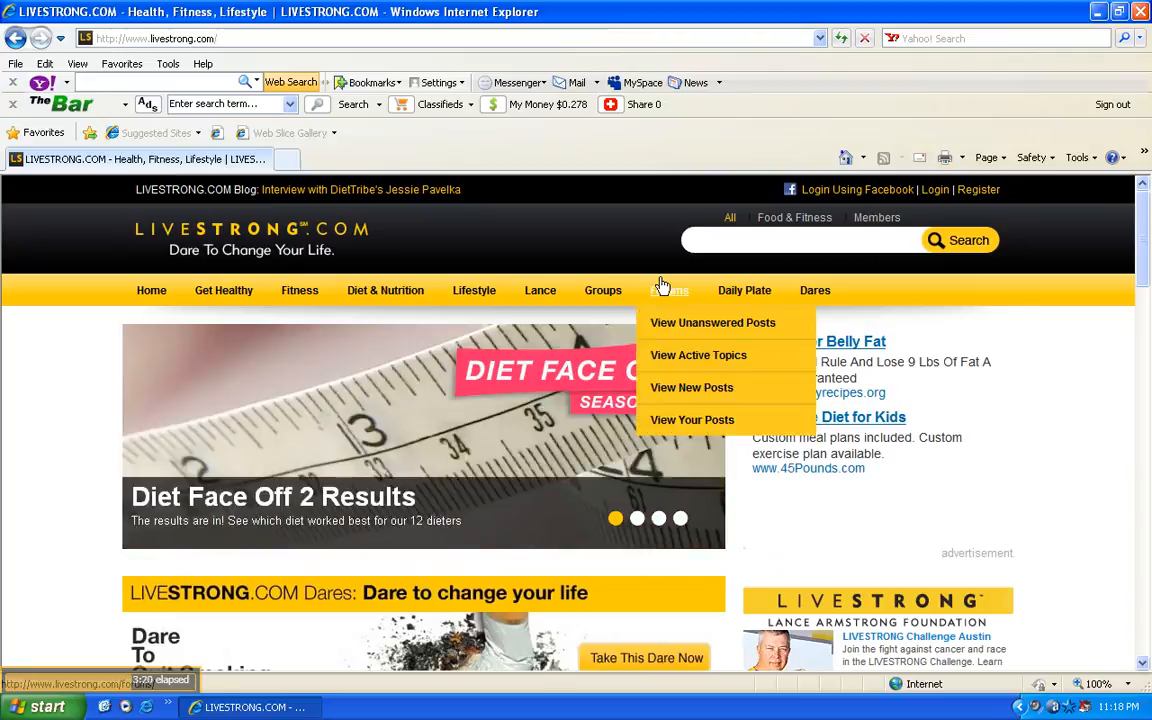